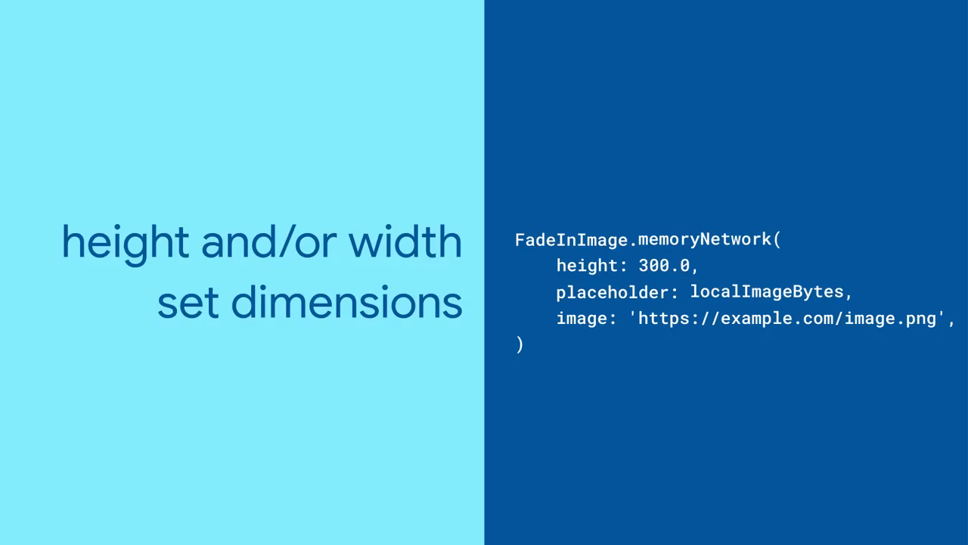
pyautogui.press('Right')
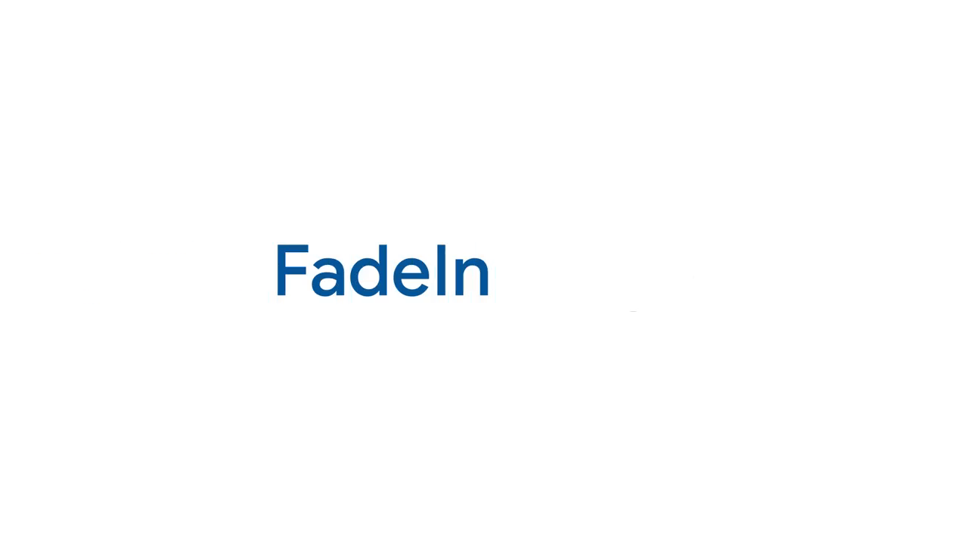
pyautogui.write('Image')
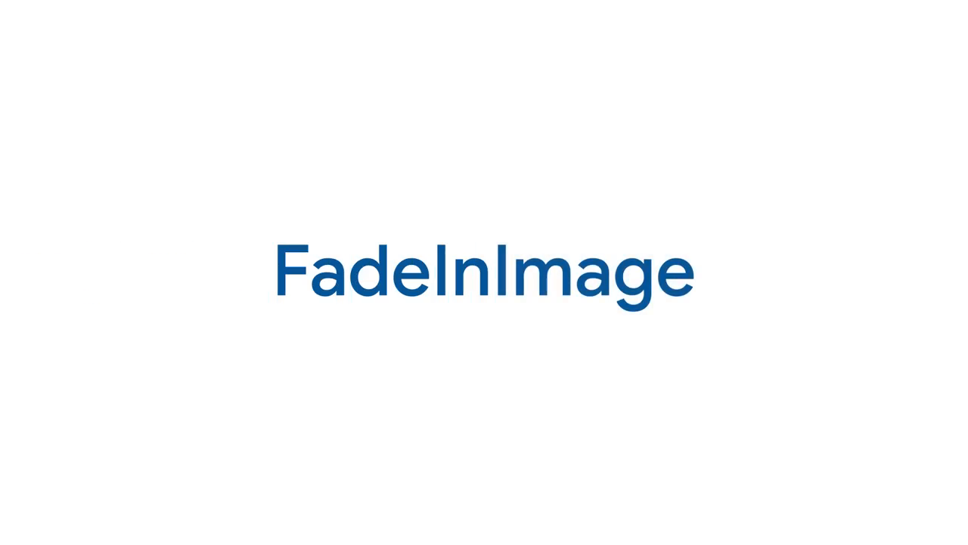